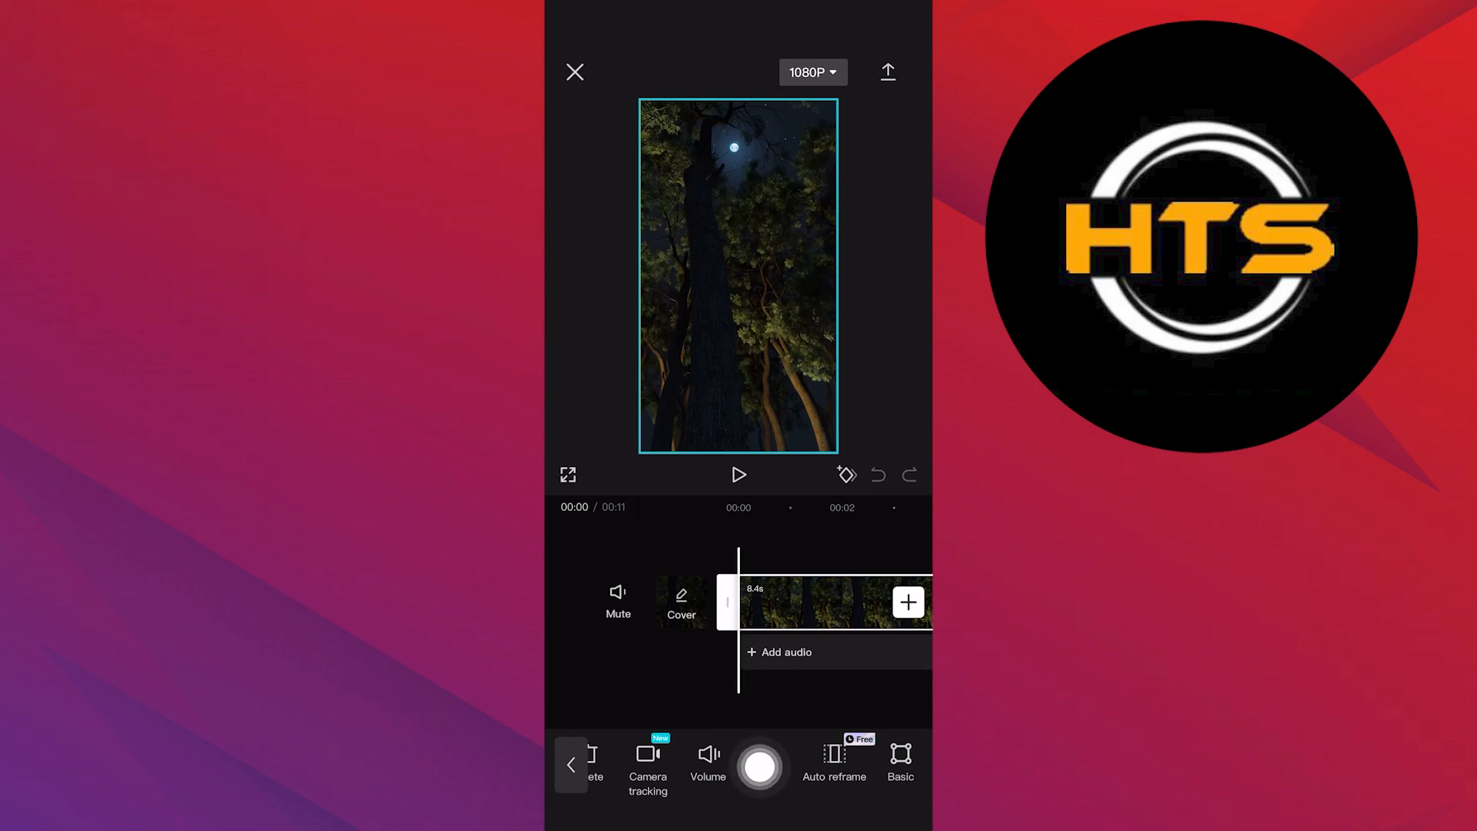
Set the forest clip's volume to 0, confirm it, and preview the silent playback
click(707, 764)
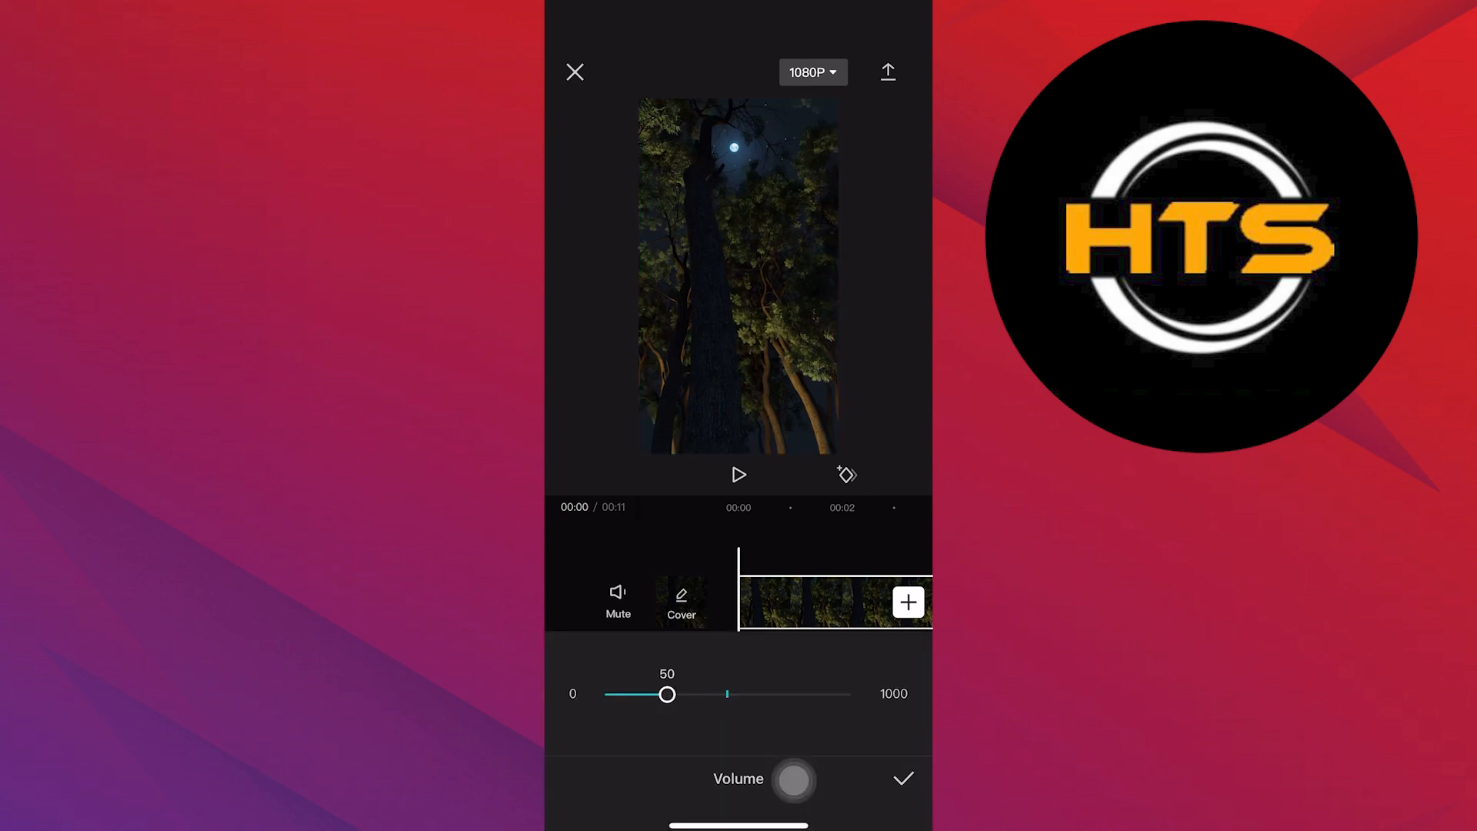
click(901, 778)
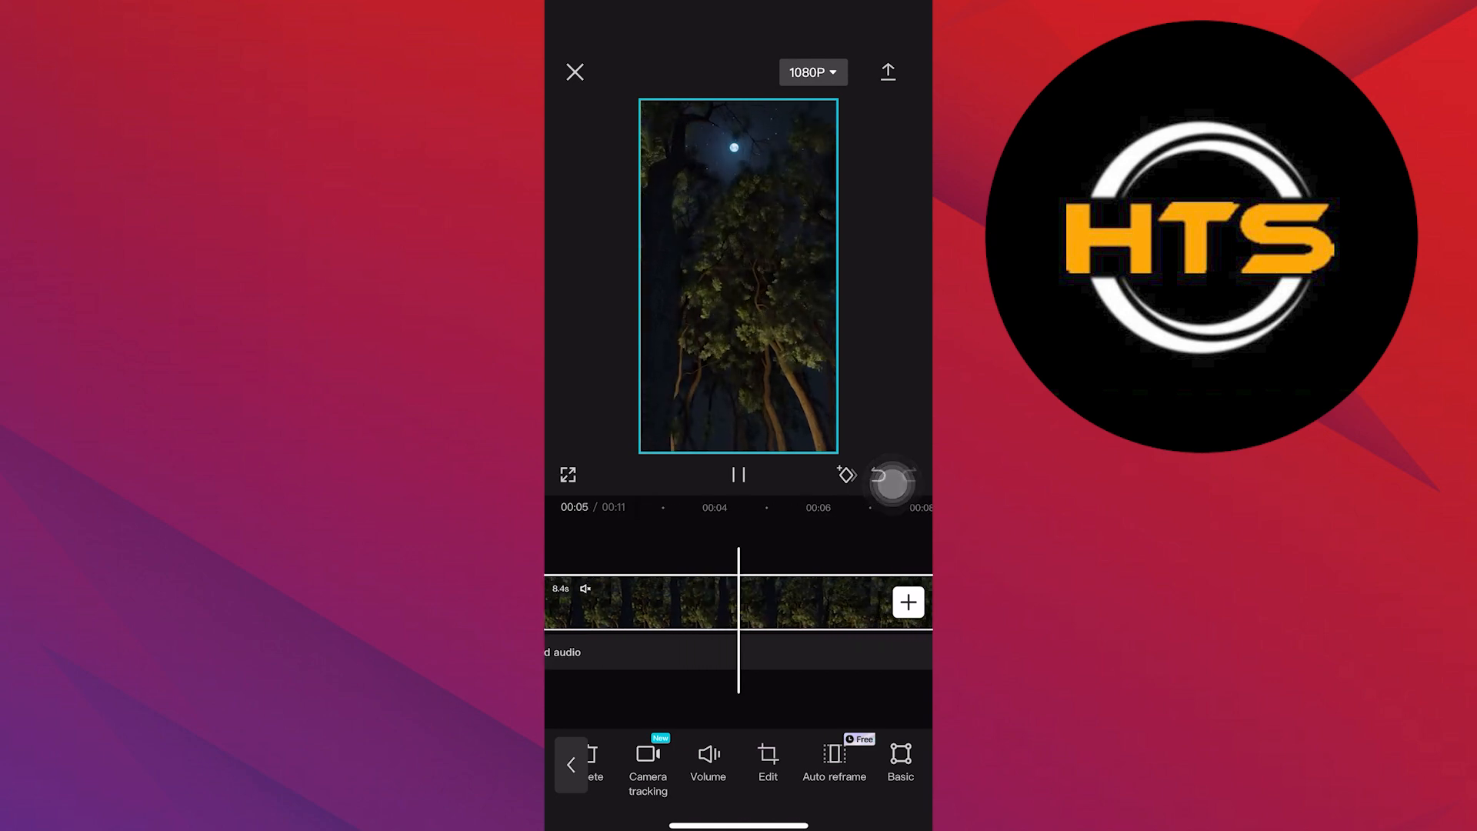
click(739, 474)
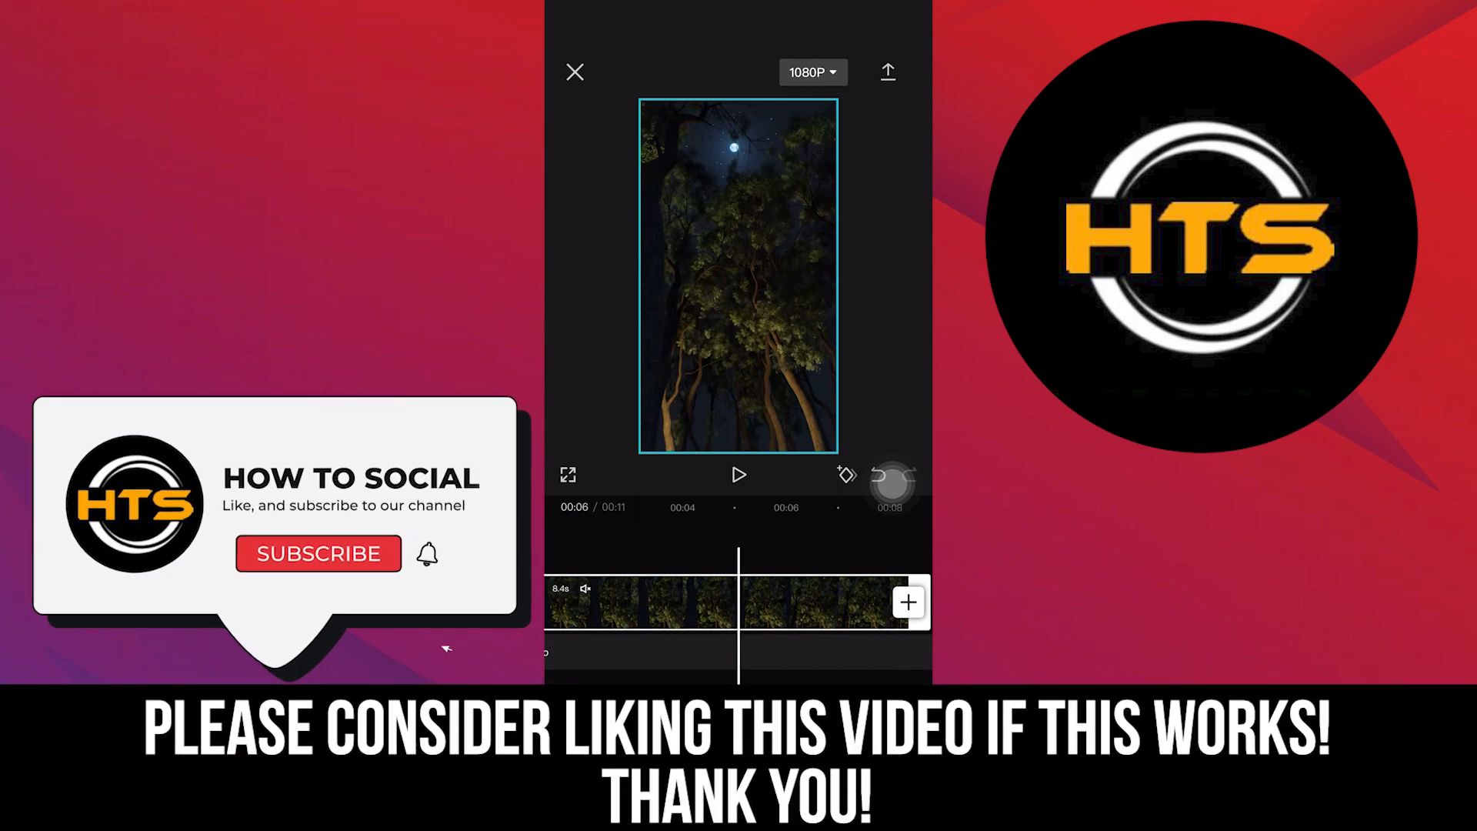
click(318, 553)
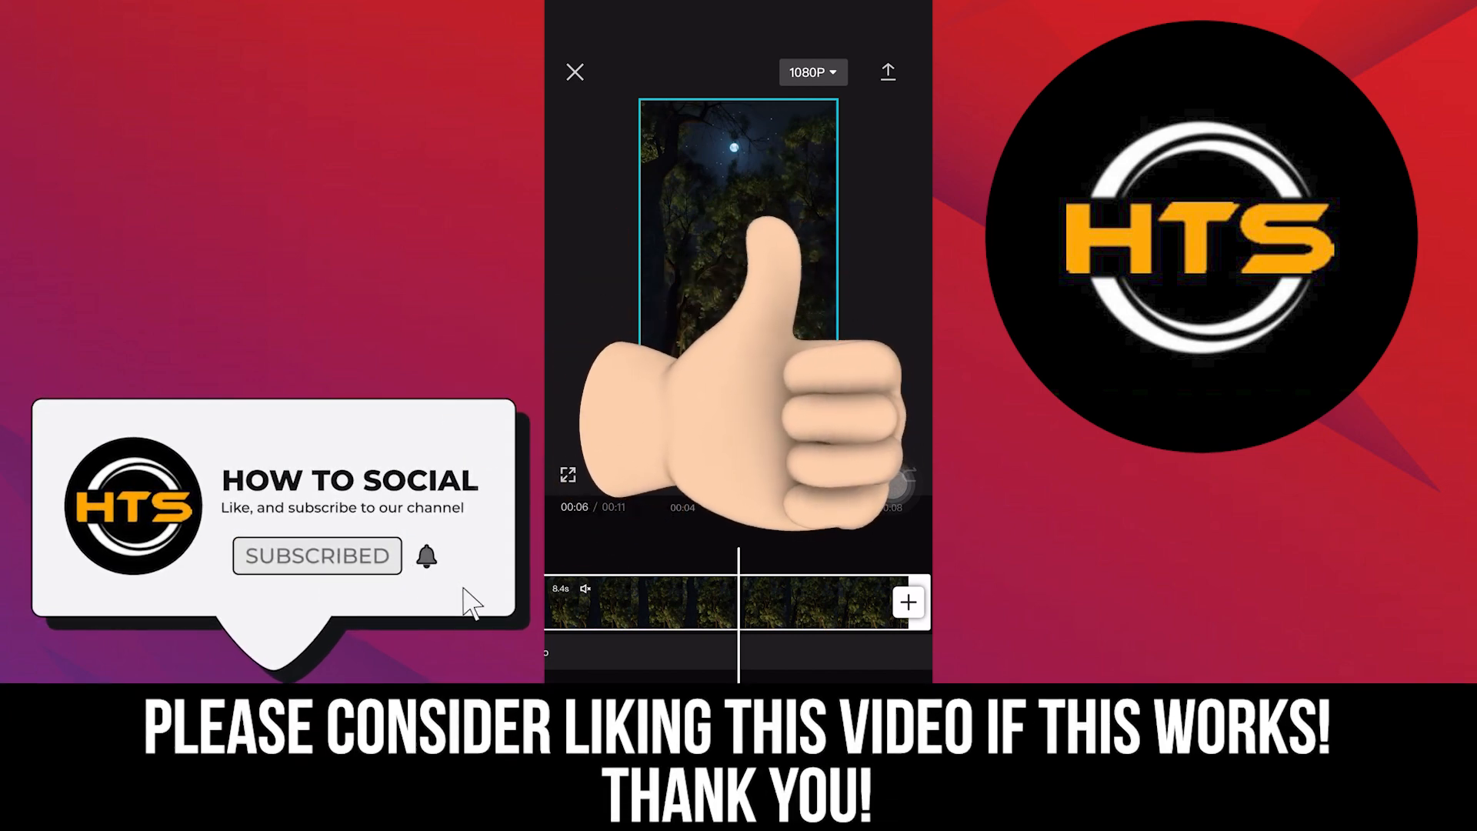